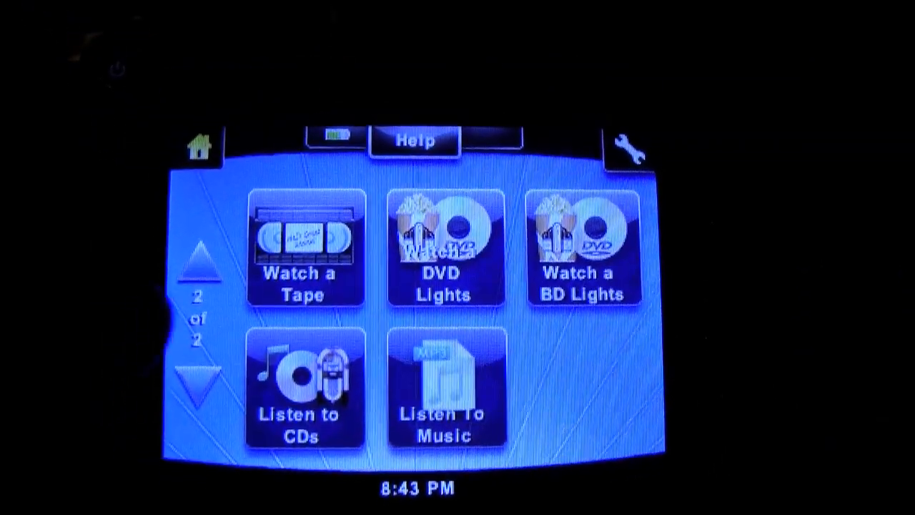
- Return to page 1 of activities listing Watch HDTV, Blu-Ray, DVD, Wii, PS3 and Apple TV
click(201, 265)
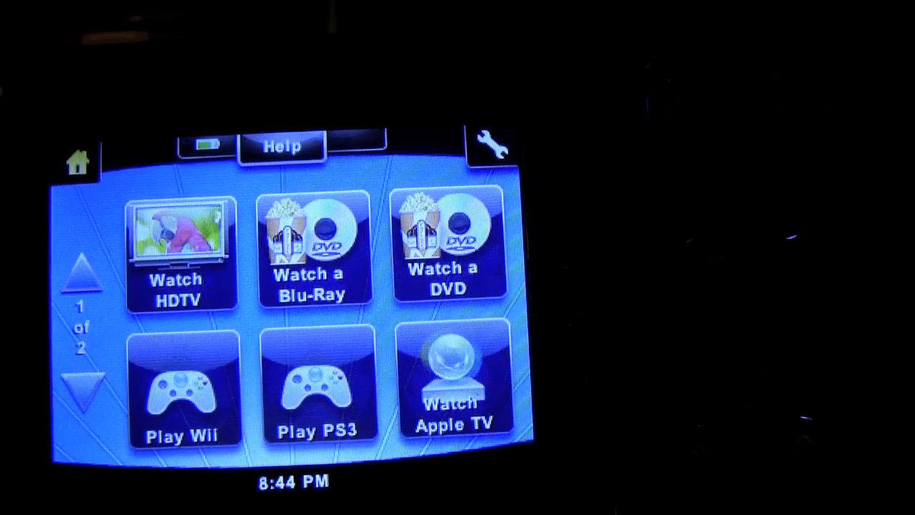
- View the Devices list from the remote's wrench settings menu
click(491, 145)
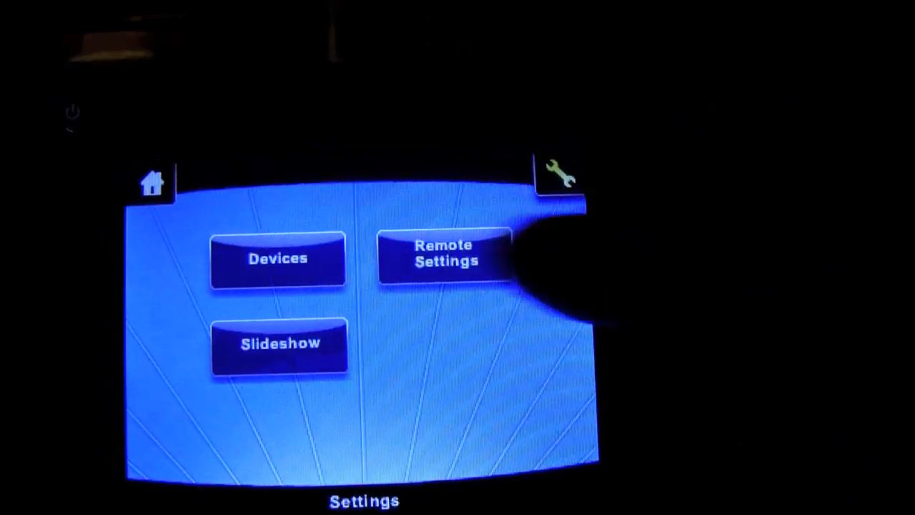
click(278, 258)
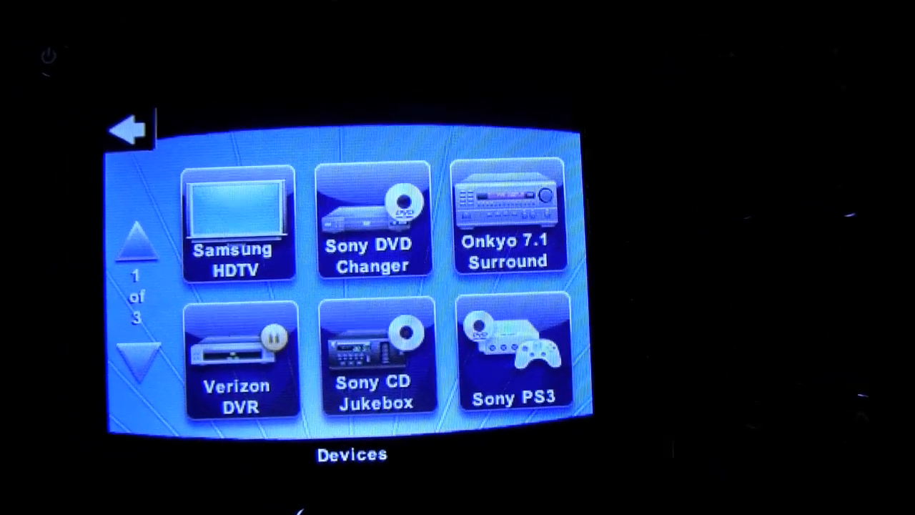
click(127, 129)
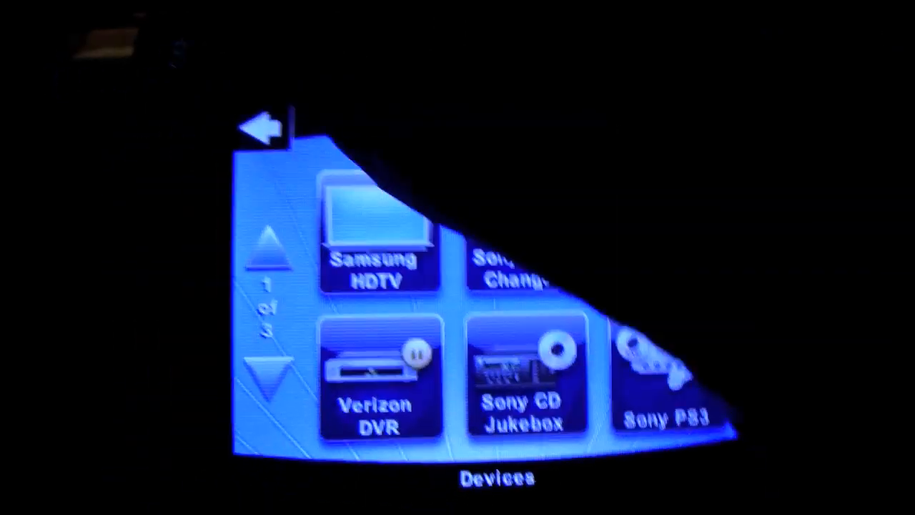
- Go back and show Remote Settings with Backlight, Volume, Time and Remote Assistant
click(263, 127)
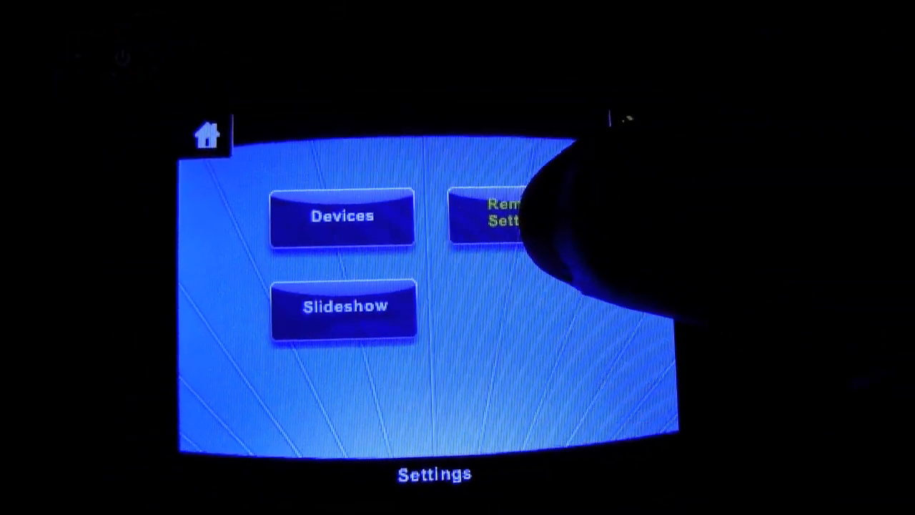
click(500, 214)
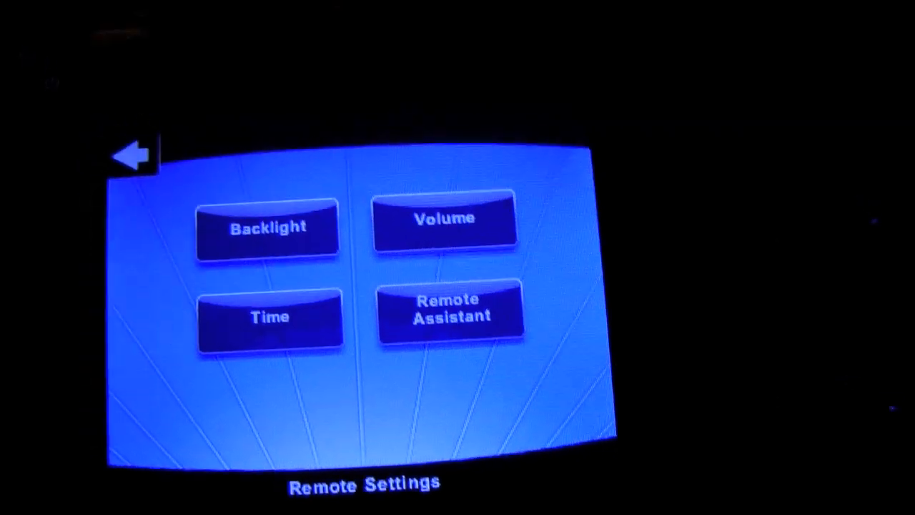
- Leave Remote Settings and return to page 1 of the activities home screen
click(449, 311)
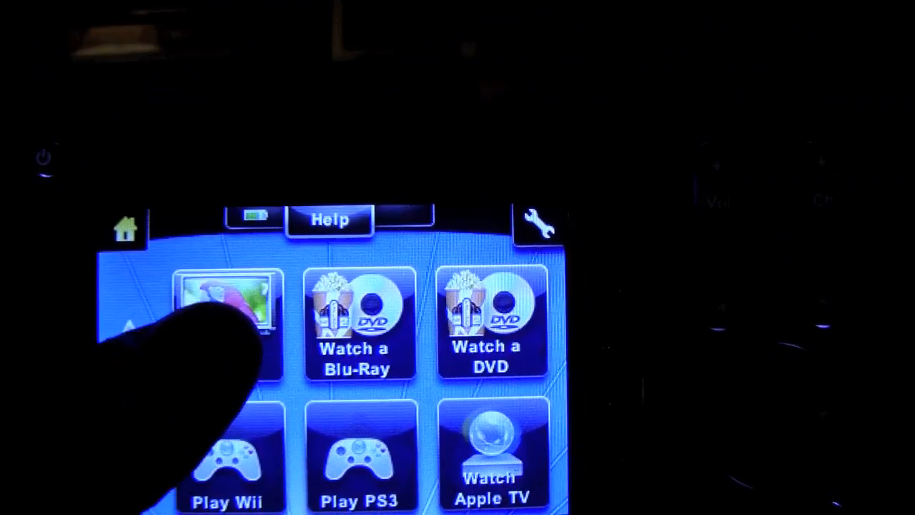
click(228, 322)
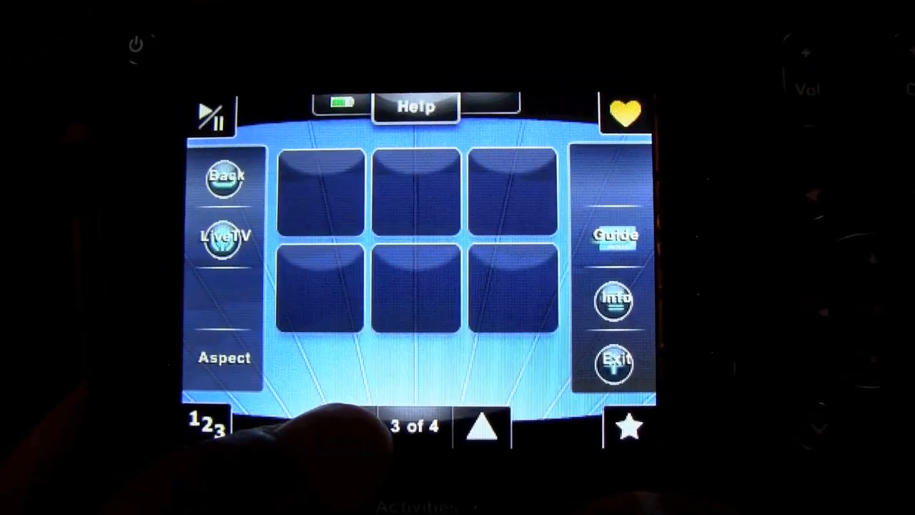
- Show the favorite channel icons and move to page 2 of 4 with FOX HD, TLC HD and nick HD
click(484, 426)
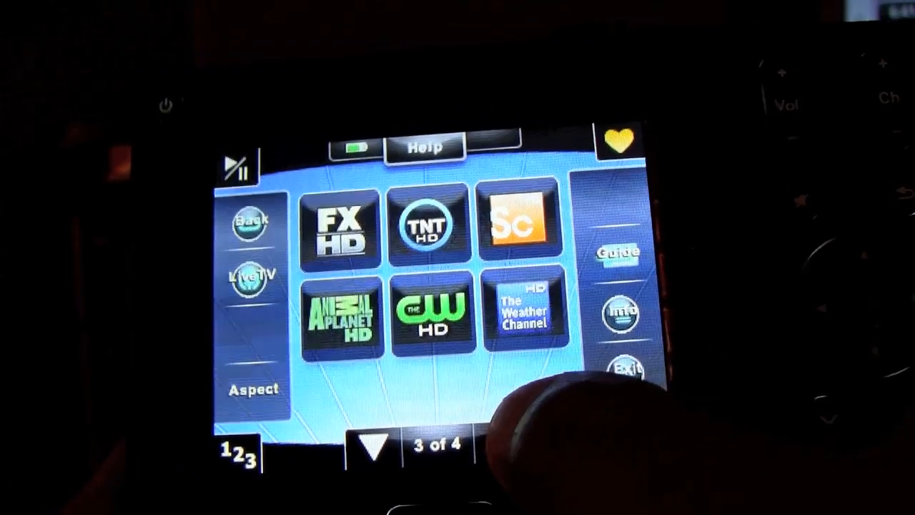
click(371, 443)
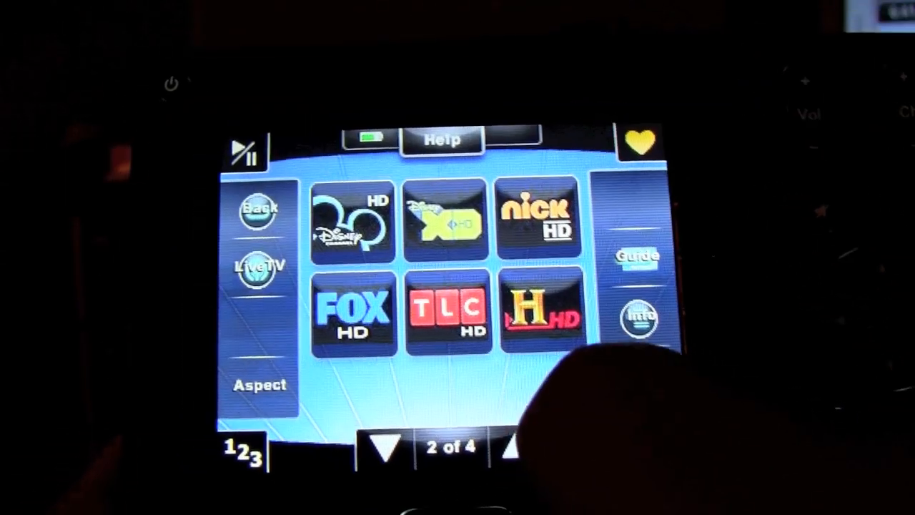